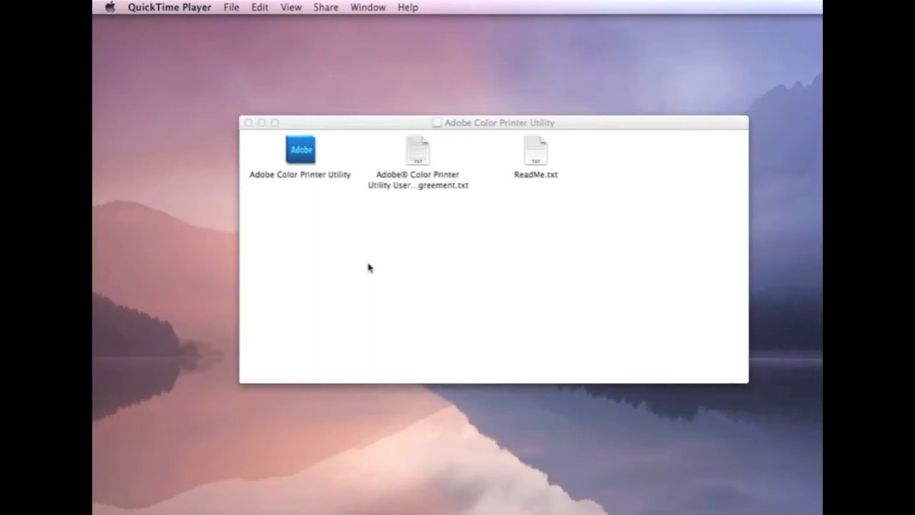
# Launch the utility and open TC9.18 RGB i1 1_2.tif from the PureProfilesChartsStdA4 folder.
pyautogui.click(300, 148)
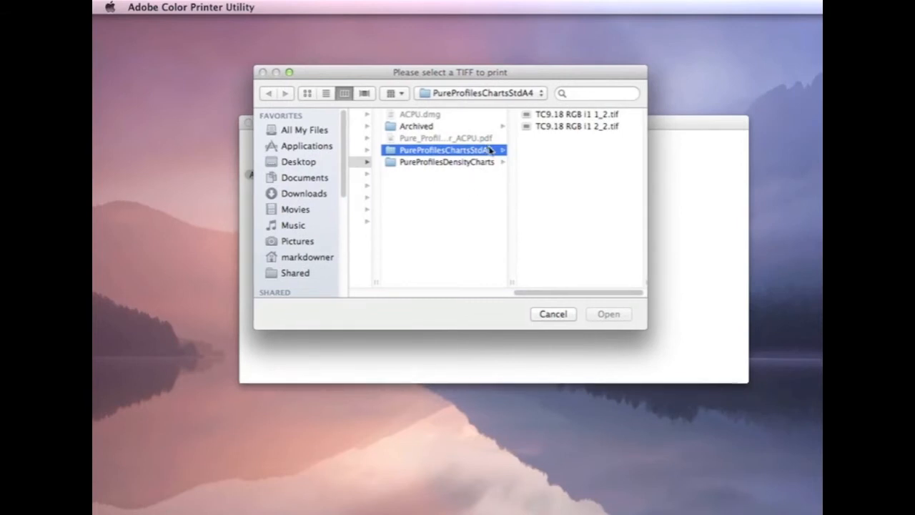
pyautogui.scroll(-3)
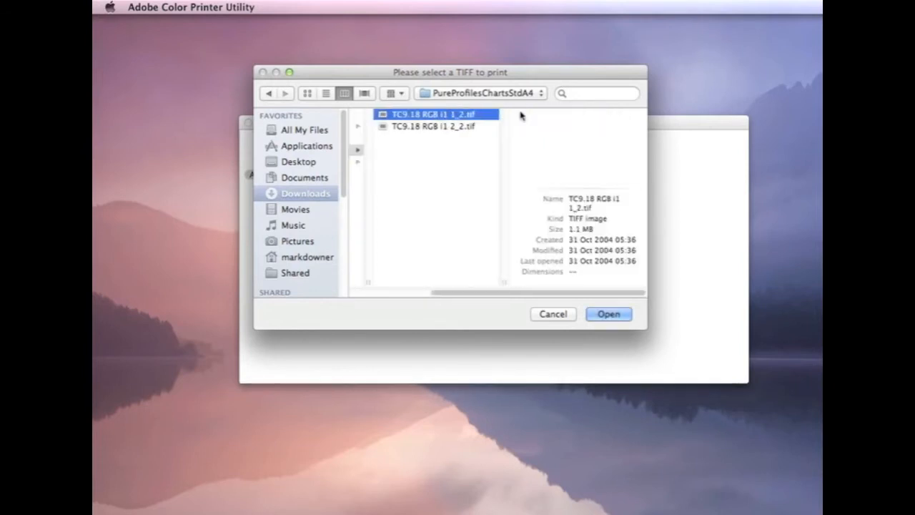
pyautogui.click(609, 314)
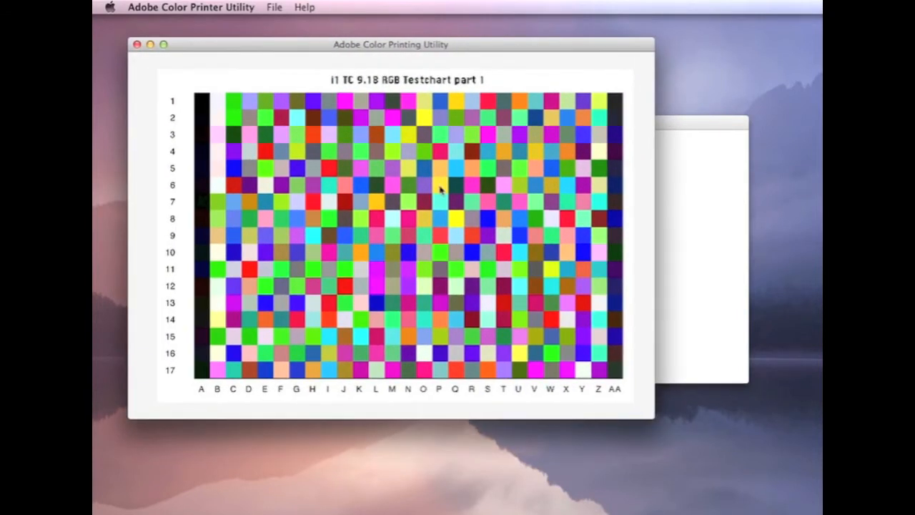
pyautogui.moveTo(287, 76)
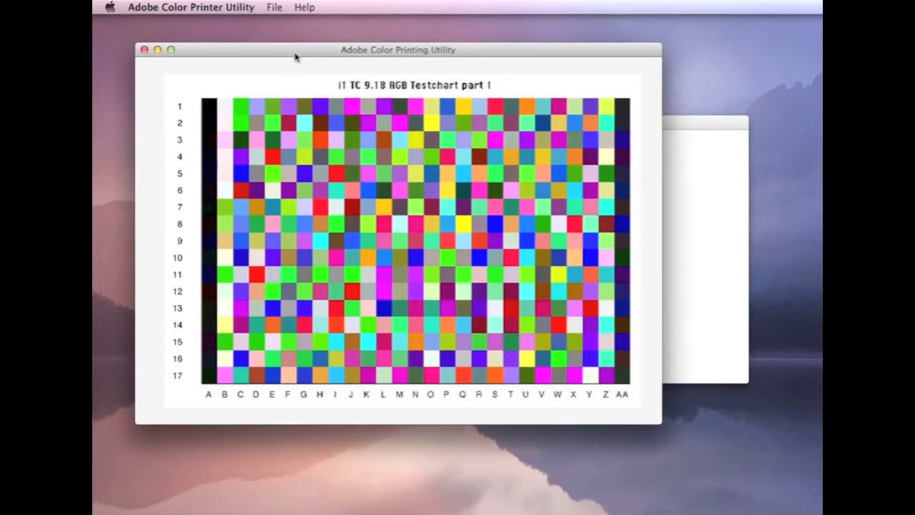
pyautogui.moveTo(520, 127)
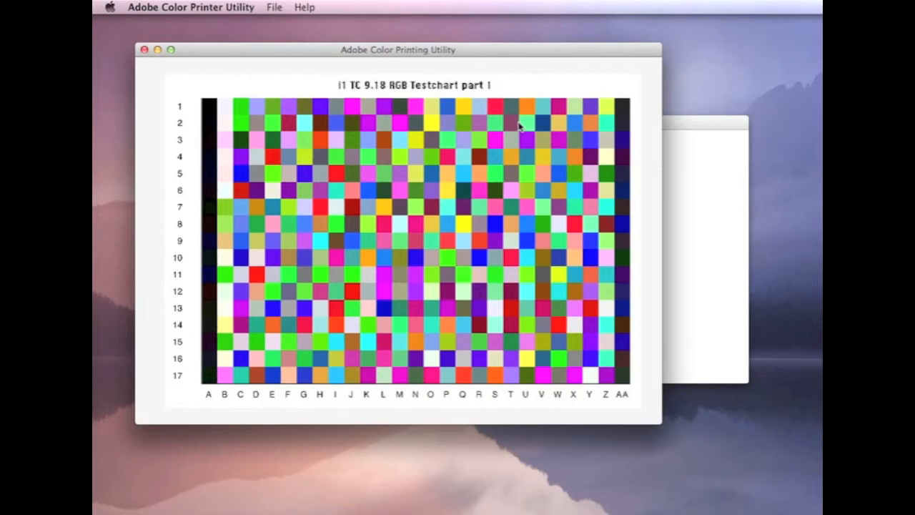
# Show the File menu commands for the open part 1 chart.
pyautogui.click(274, 7)
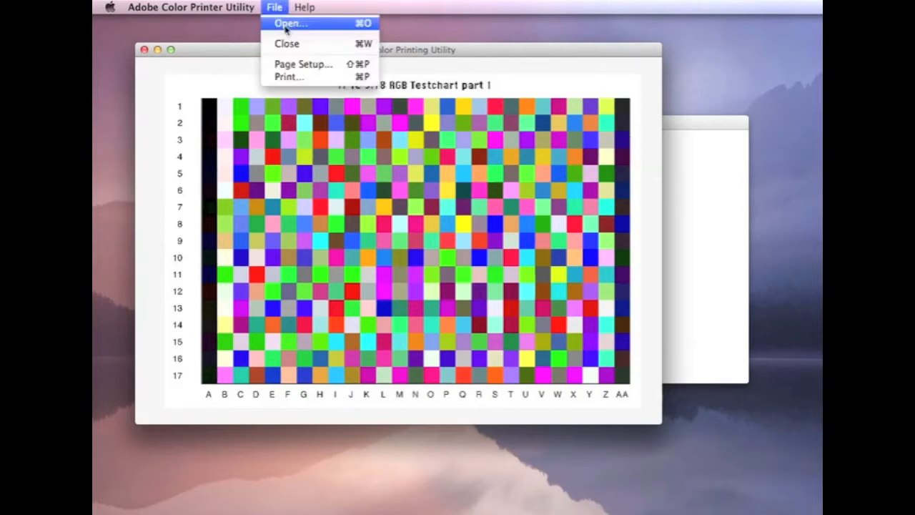
pyautogui.moveTo(293, 77)
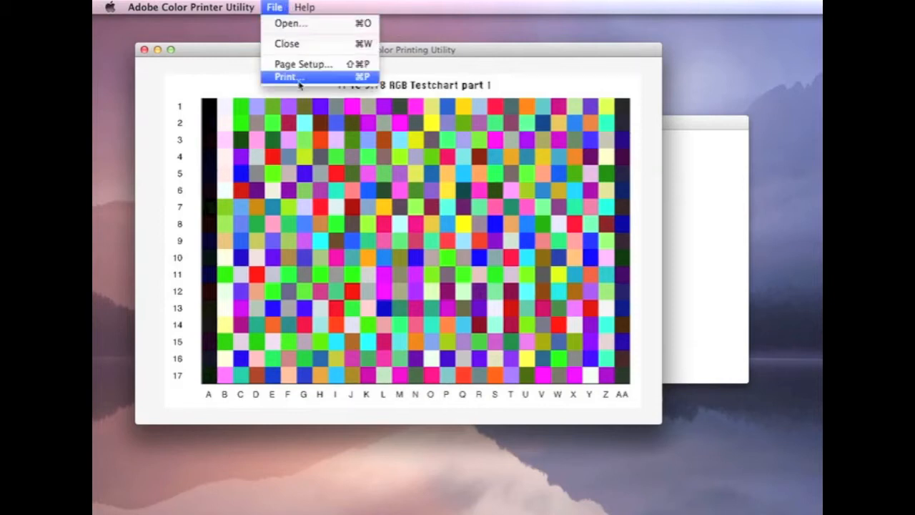
pyautogui.moveTo(300, 63)
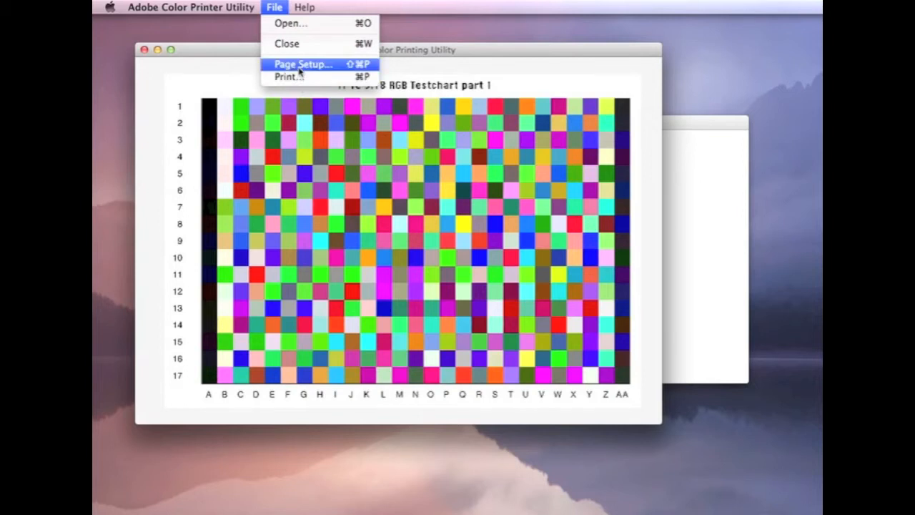
# Set page setup to A4 paper in landscape orientation at 100% scale and confirm.
pyautogui.click(301, 64)
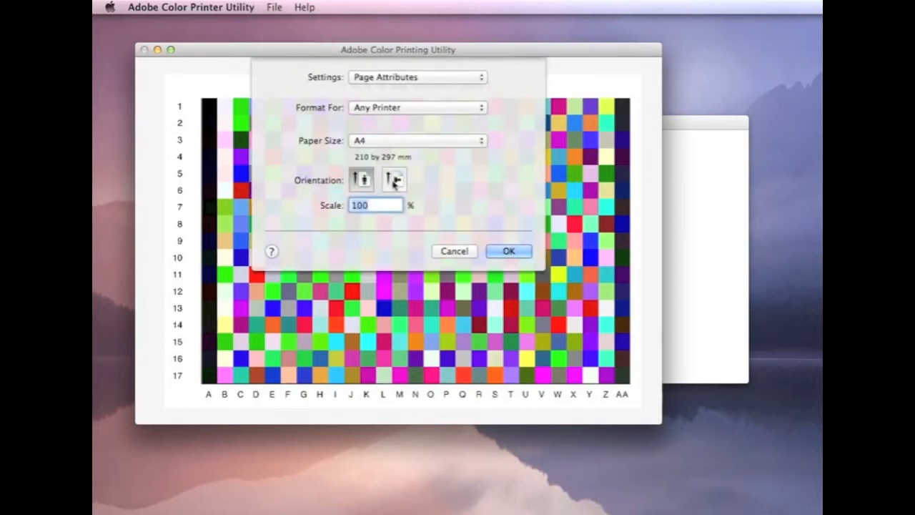
pyautogui.click(393, 179)
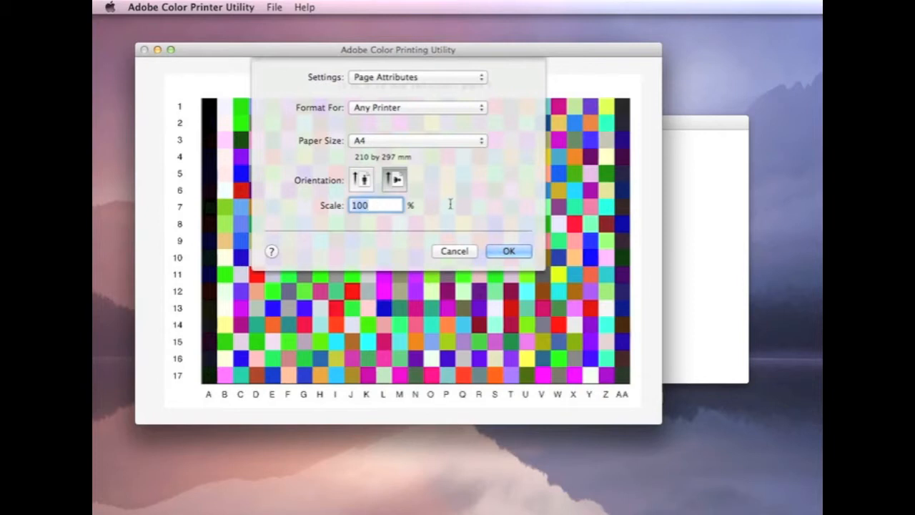
pyautogui.click(417, 140)
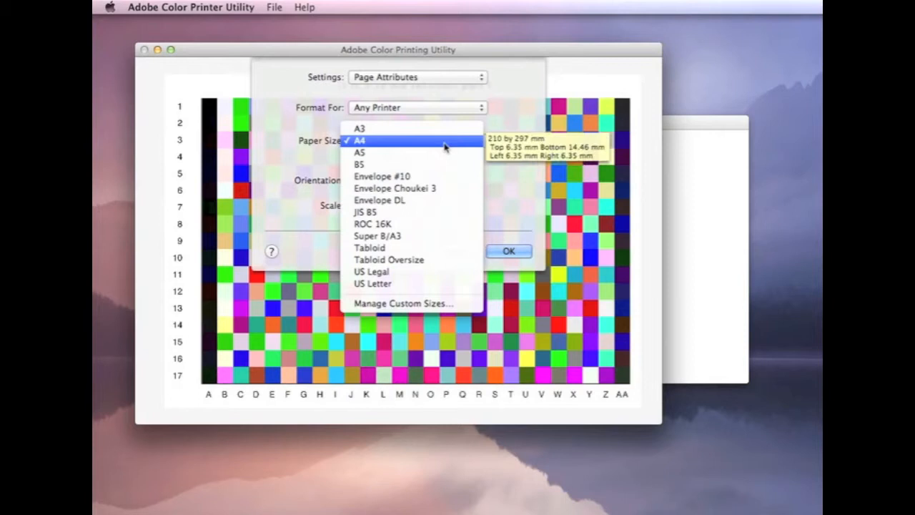
pyautogui.click(358, 140)
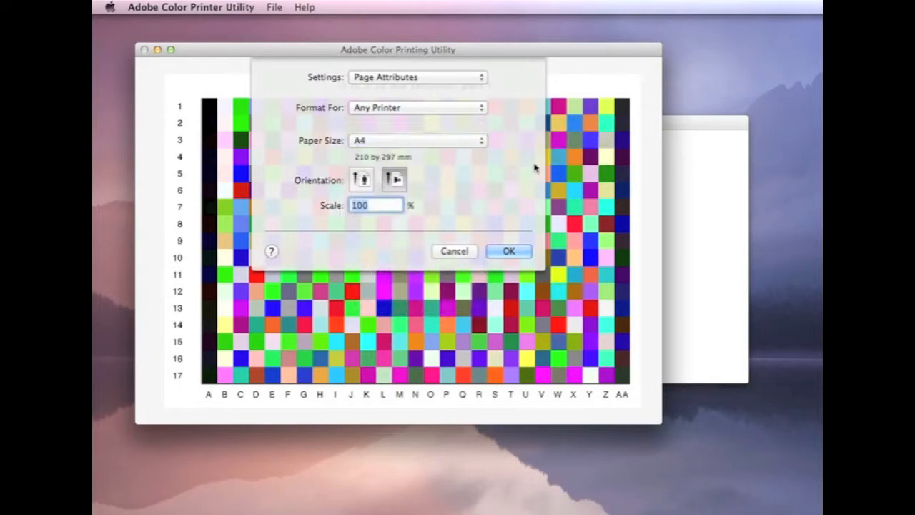
pyautogui.click(508, 251)
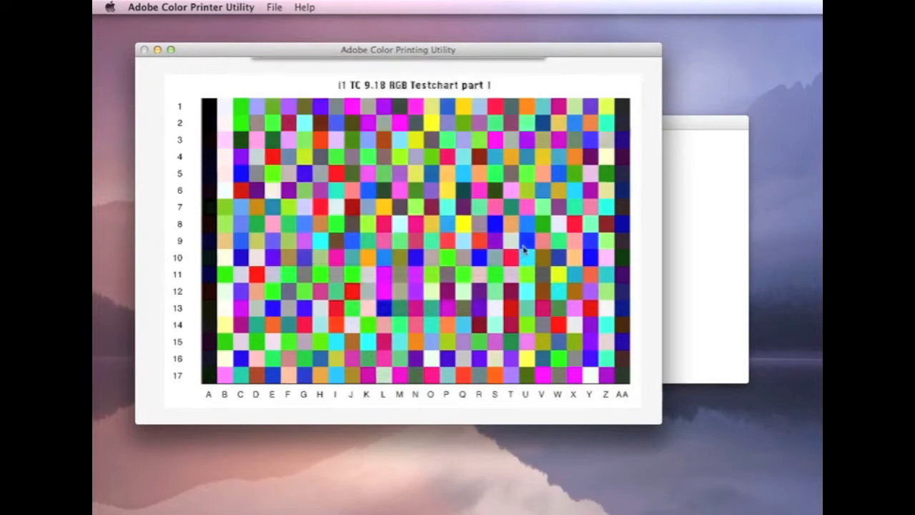
# Bring up the print dialog for the Epson printer with default settings and one copy.
pyautogui.click(274, 8)
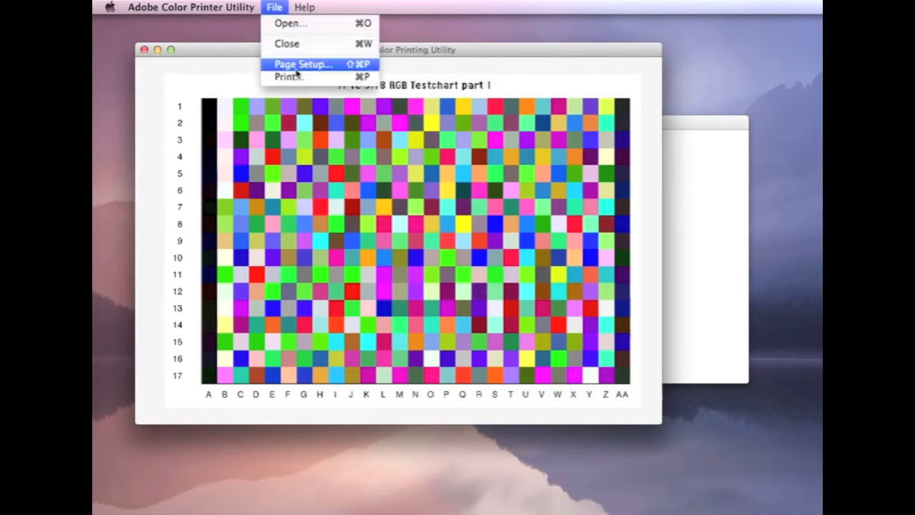
pyautogui.click(289, 76)
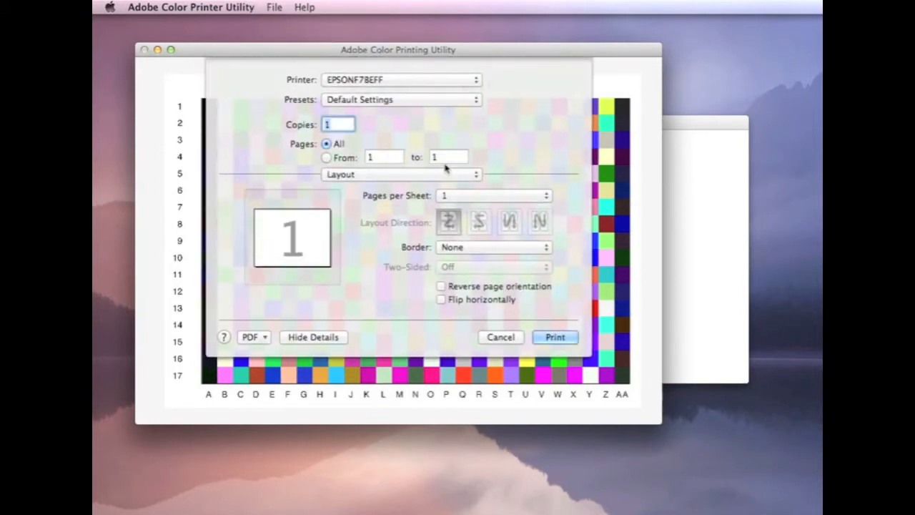
pyautogui.moveTo(479, 144)
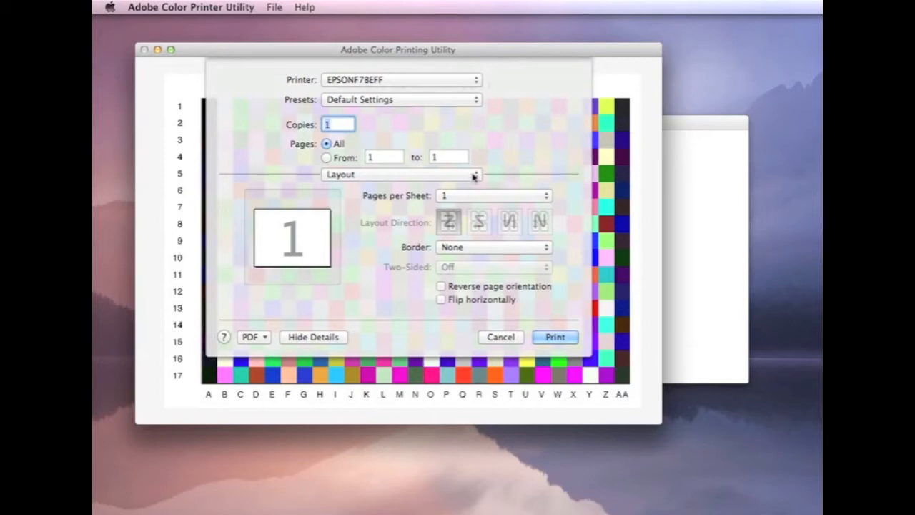
pyautogui.click(400, 175)
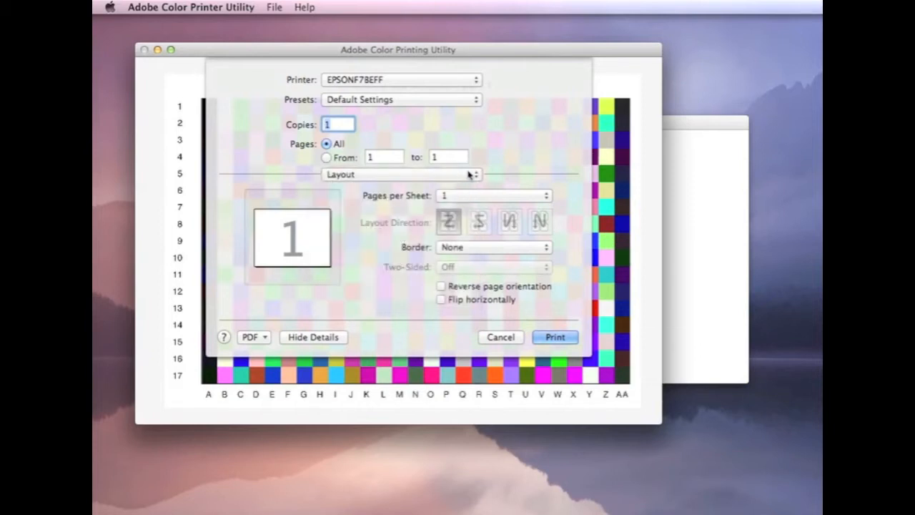
# Show the Color Matching pane with ColorSync selected and Epson controls unavailable.
pyautogui.click(401, 173)
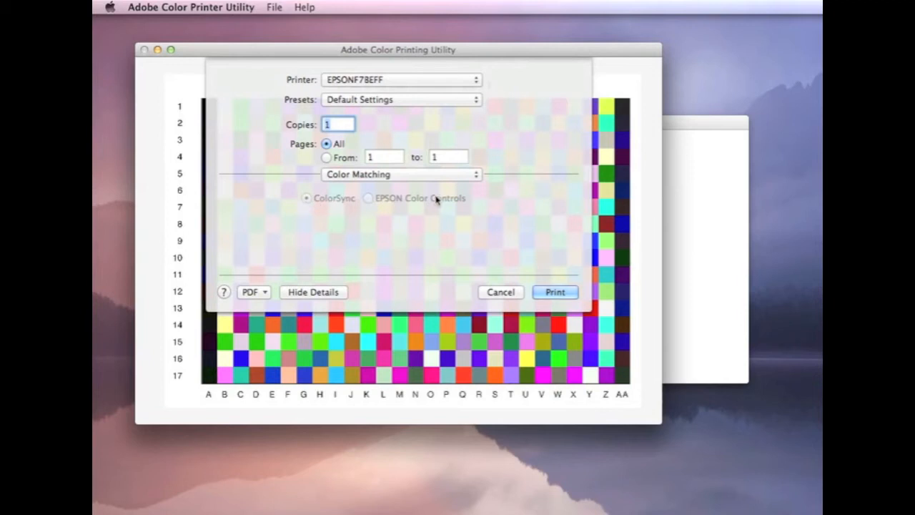
pyautogui.moveTo(469, 198)
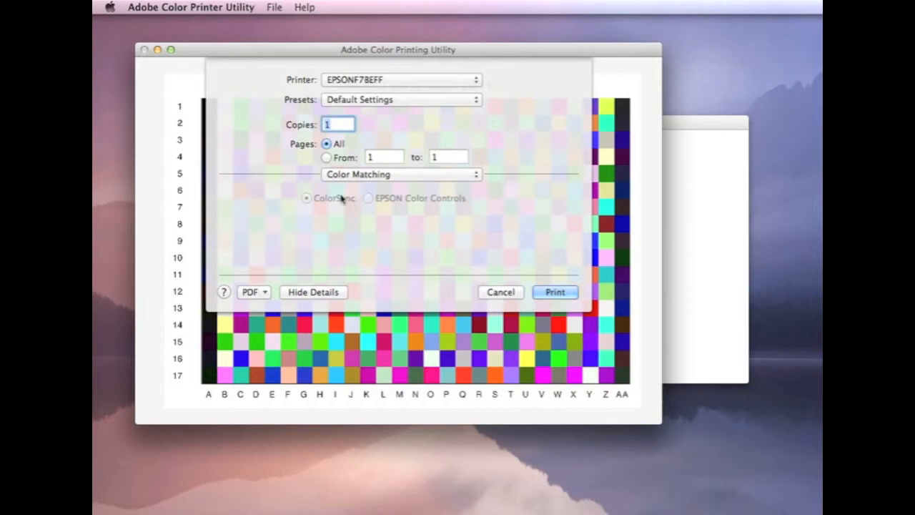
pyautogui.moveTo(399, 198)
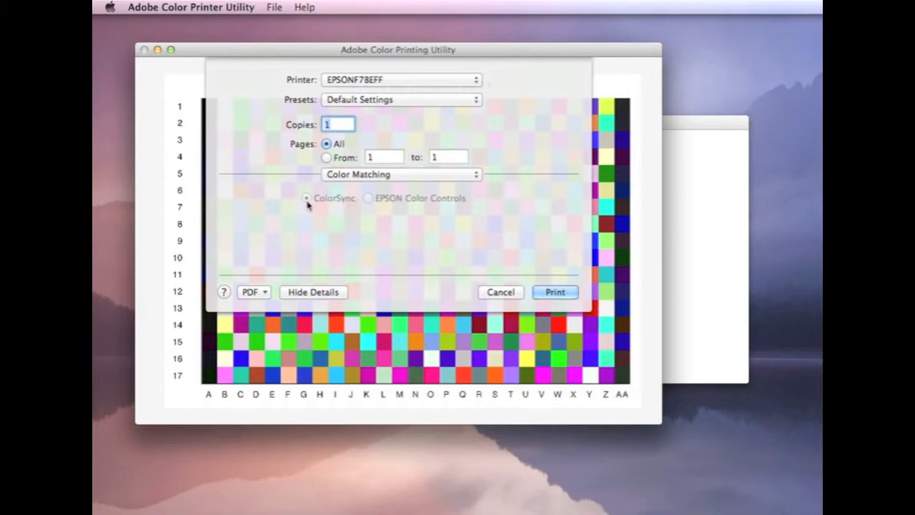
pyautogui.moveTo(378, 211)
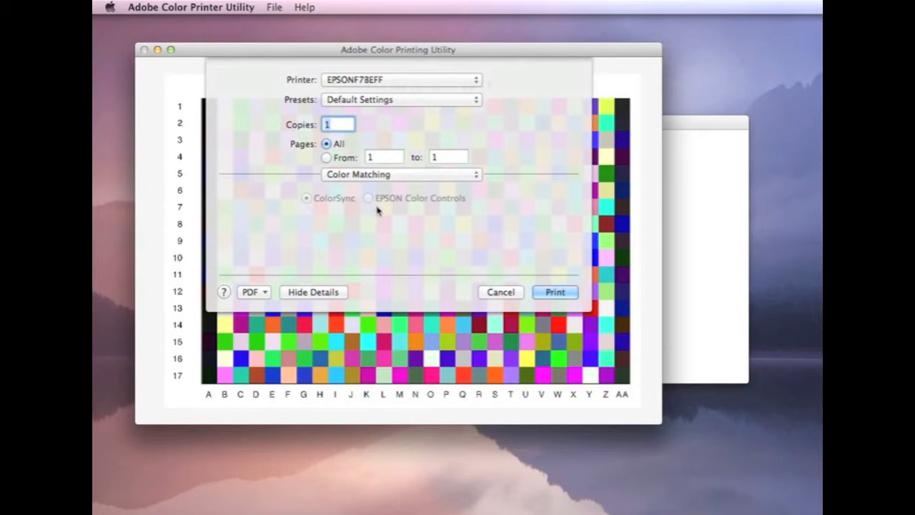
pyautogui.moveTo(384, 207)
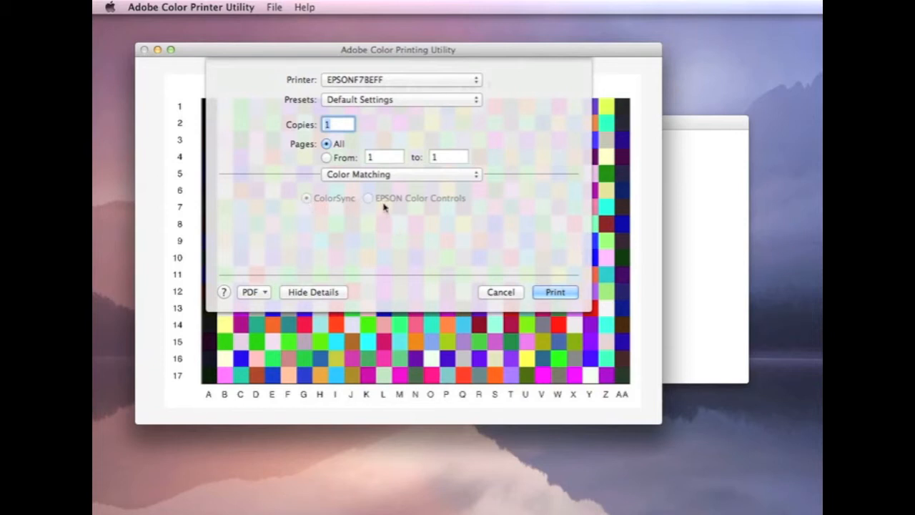
pyautogui.moveTo(452, 209)
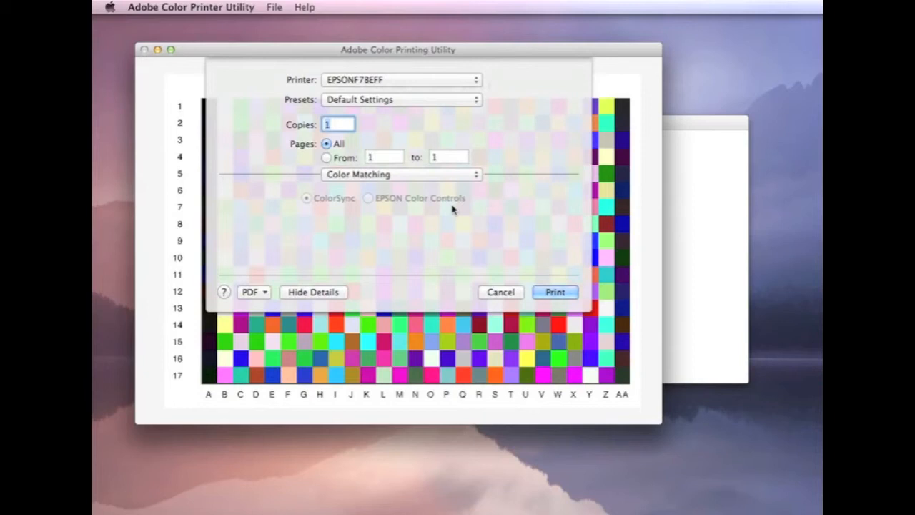
pyautogui.click(400, 174)
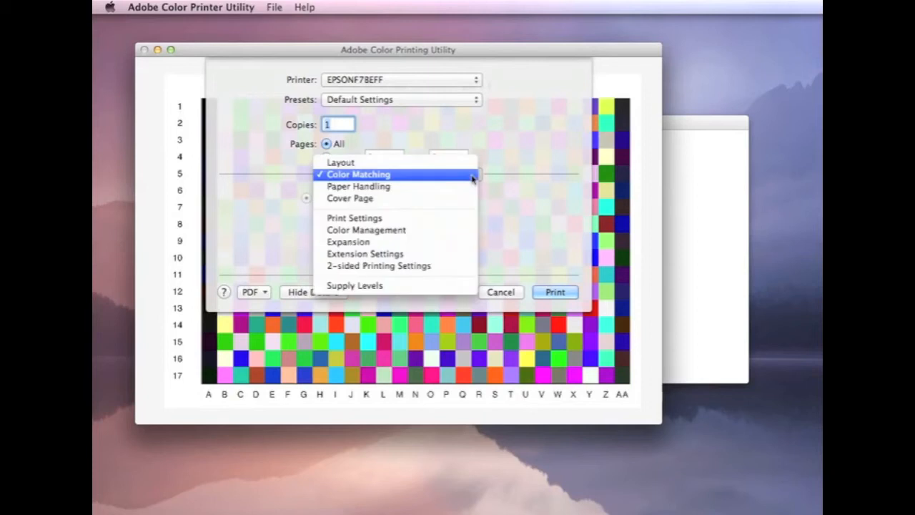
# Review Paper Handling: collated, all pages, scale-to-fit left off.
pyautogui.click(358, 186)
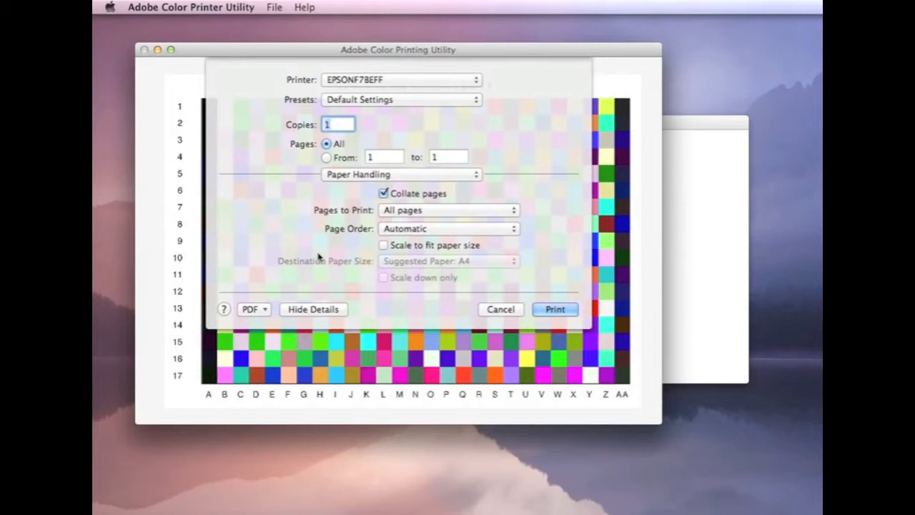
pyautogui.click(400, 173)
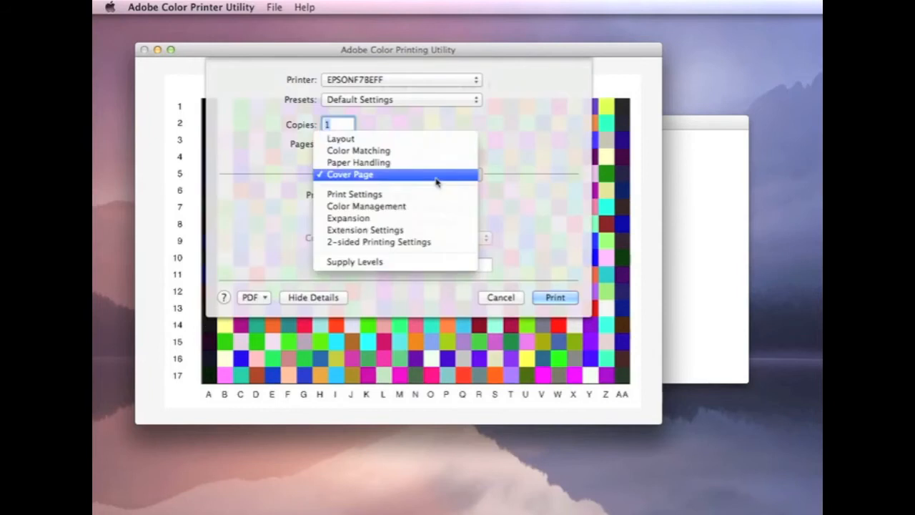
# Show the Epson Print Settings panel with plain paper media and Automatic mode.
pyautogui.click(354, 193)
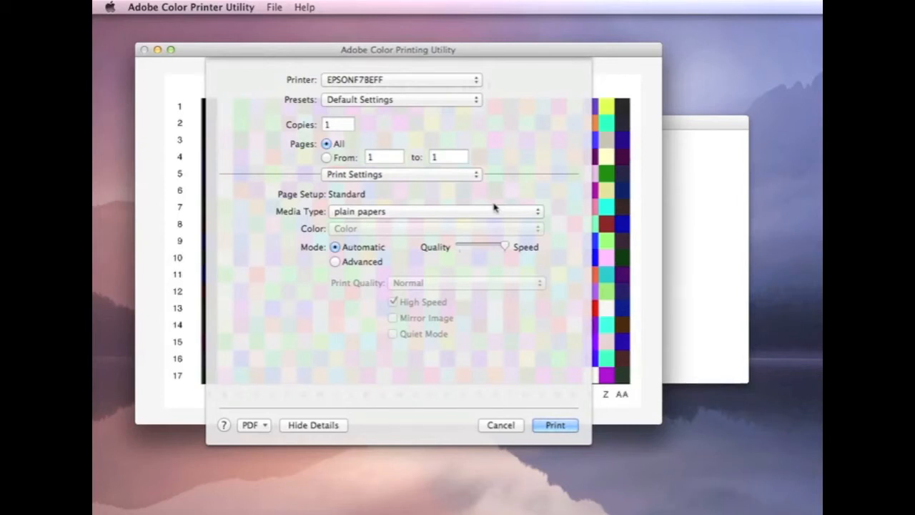
# Set the media type to Epson Premium Semigloss instead of plain papers.
pyautogui.click(437, 211)
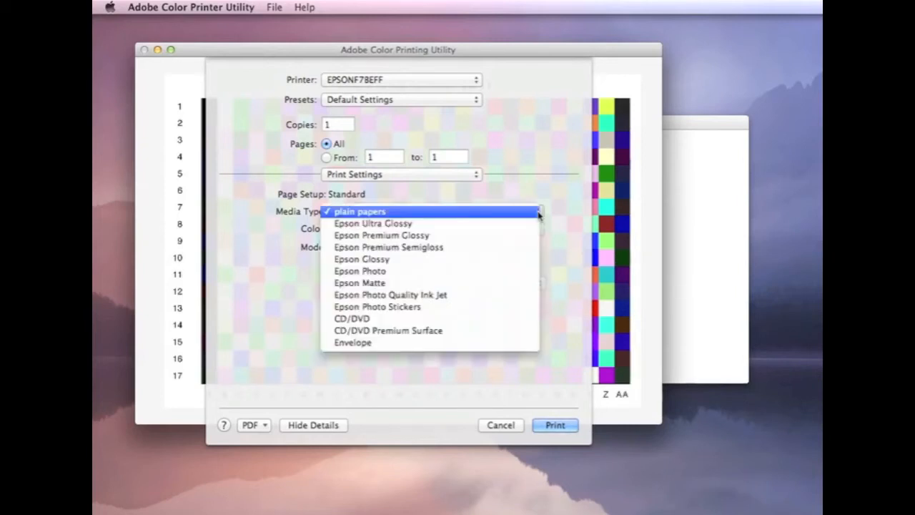
pyautogui.moveTo(371, 223)
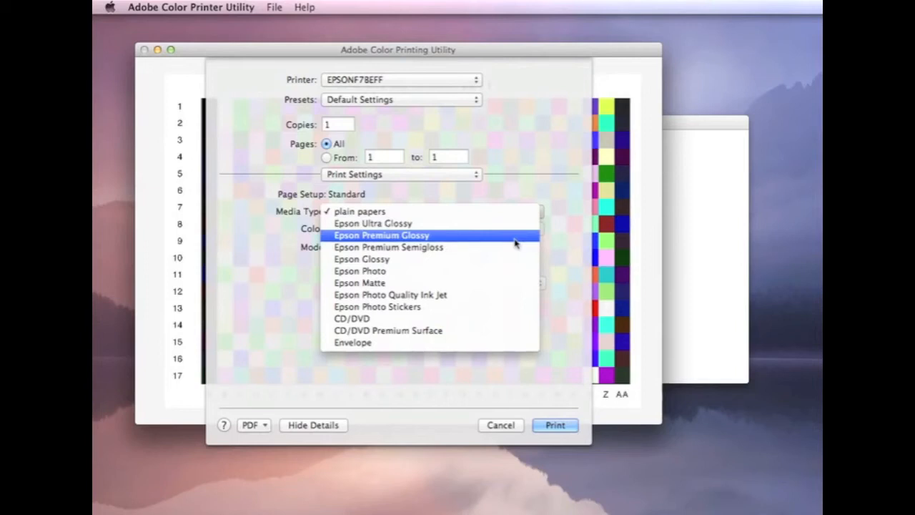
pyautogui.moveTo(511, 247)
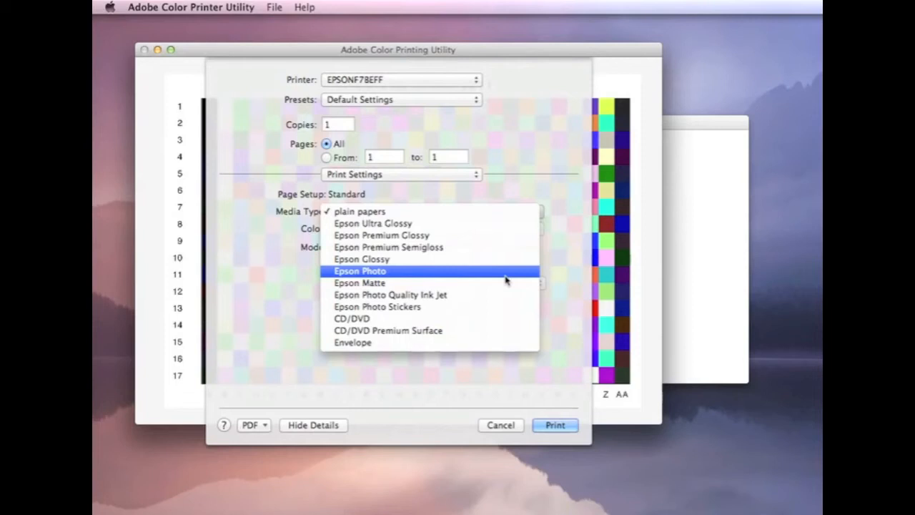
pyautogui.moveTo(493, 247)
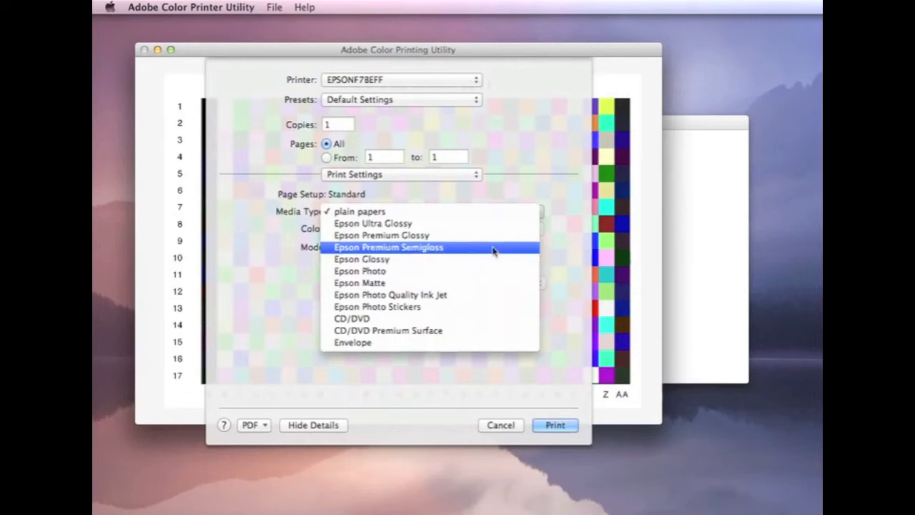
pyautogui.moveTo(417, 254)
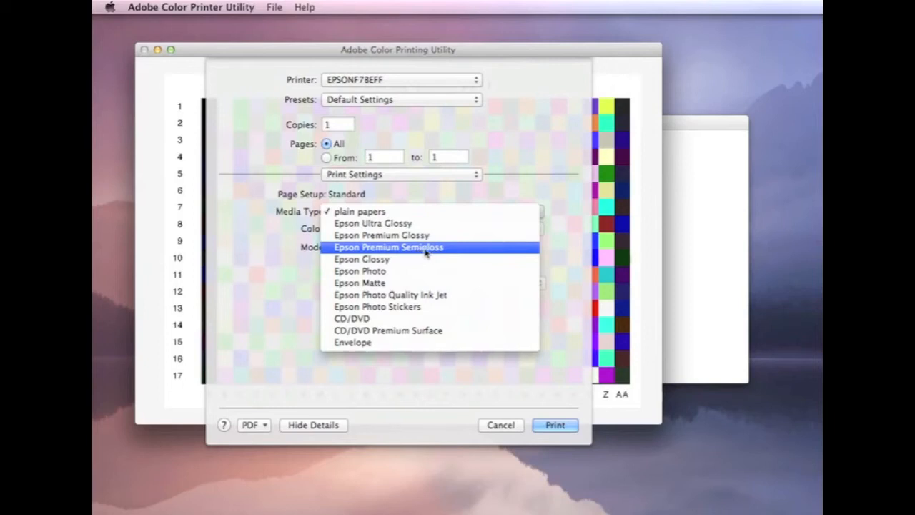
pyautogui.click(389, 247)
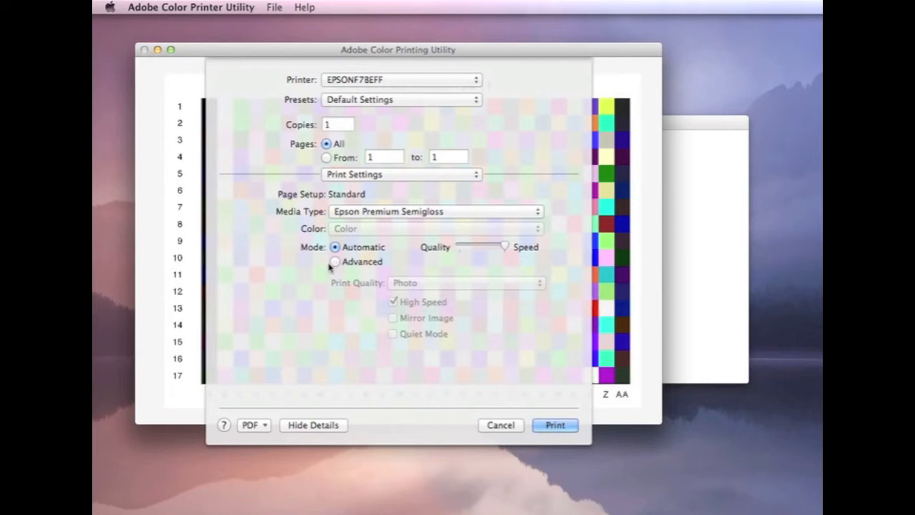
# Switch the mode to Advanced and review the Print Quality list with Photo chosen.
pyautogui.click(335, 261)
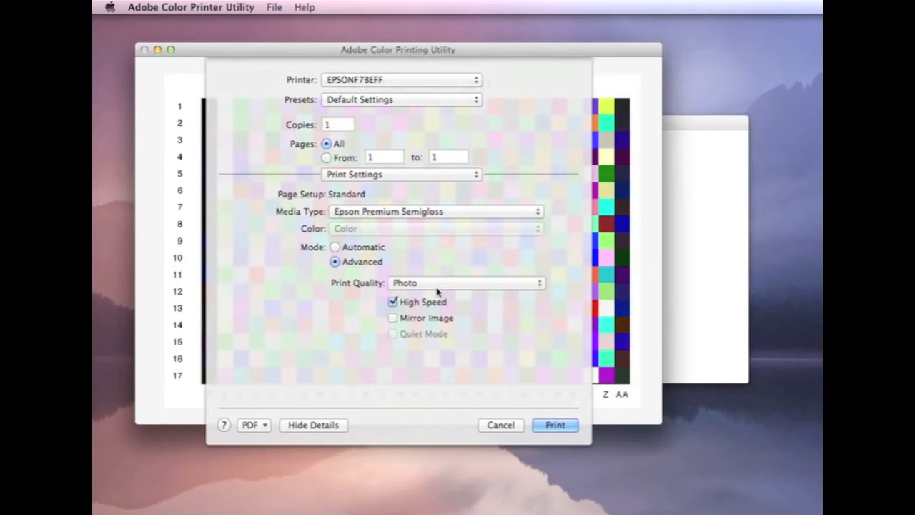
pyautogui.click(466, 282)
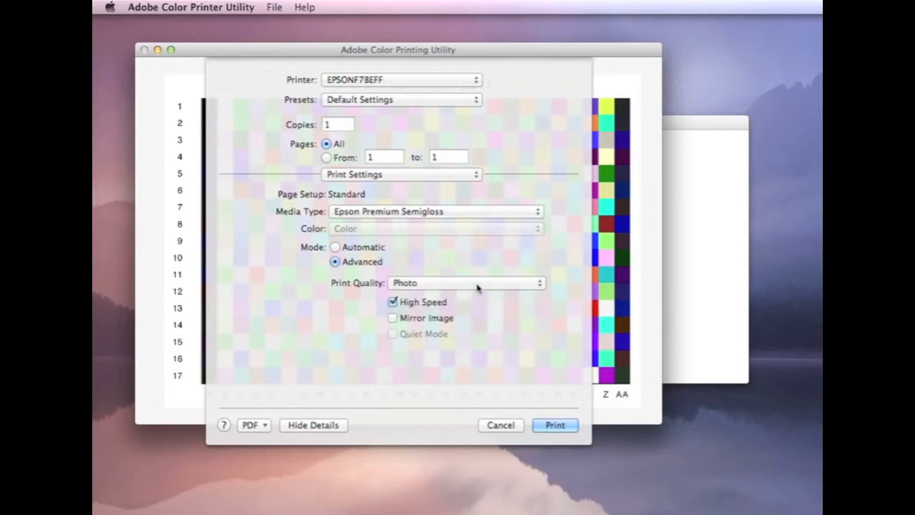
pyautogui.click(464, 282)
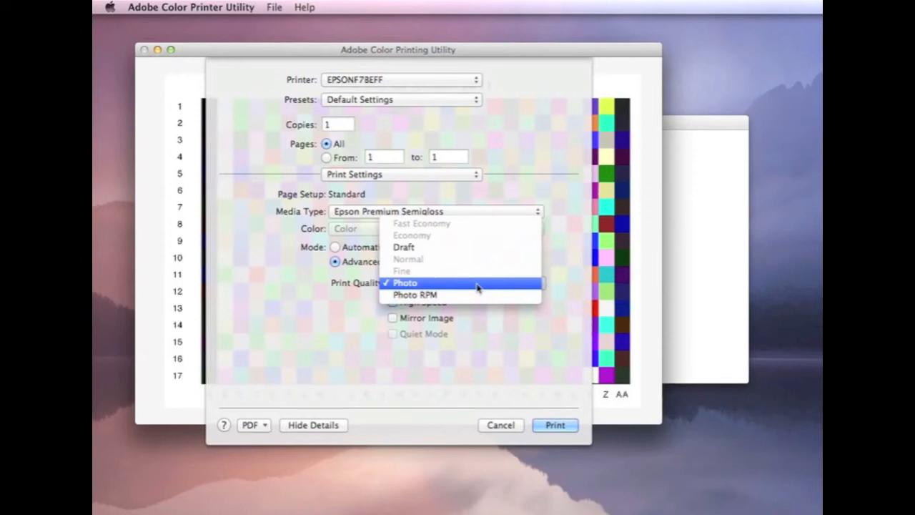
pyautogui.moveTo(472, 290)
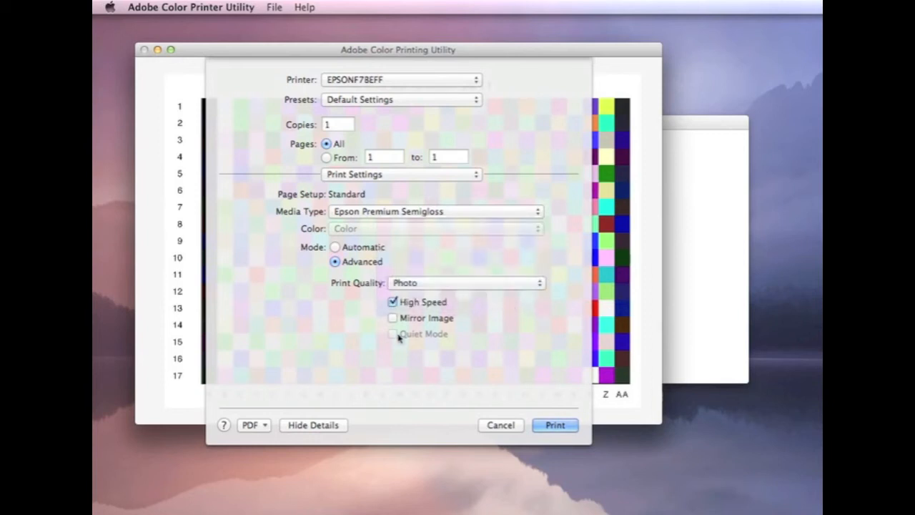
# Turn off High Speed printing, keeping Photo quality on Premium Semigloss.
pyautogui.click(392, 302)
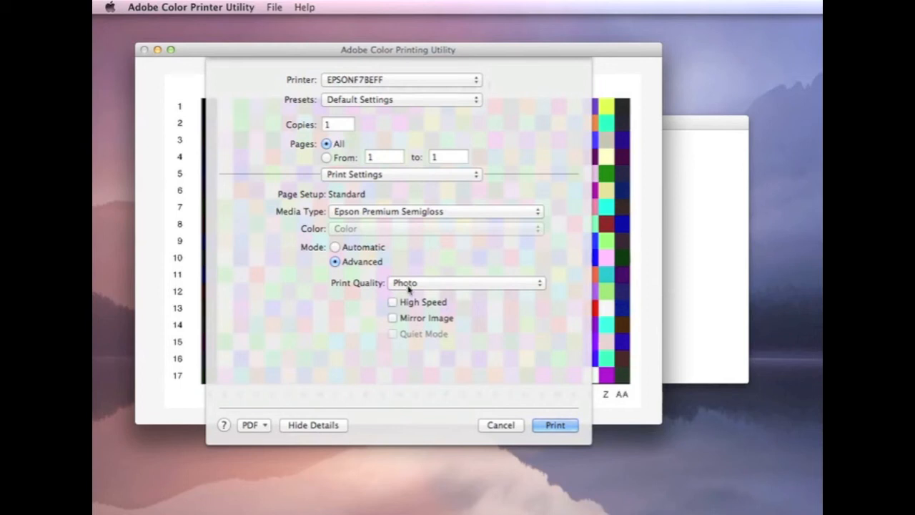
pyautogui.moveTo(450, 179)
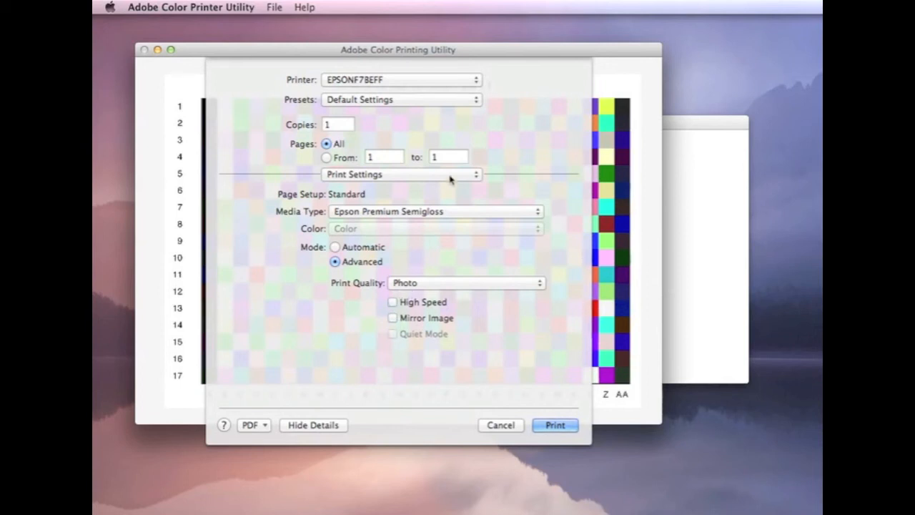
pyautogui.click(401, 174)
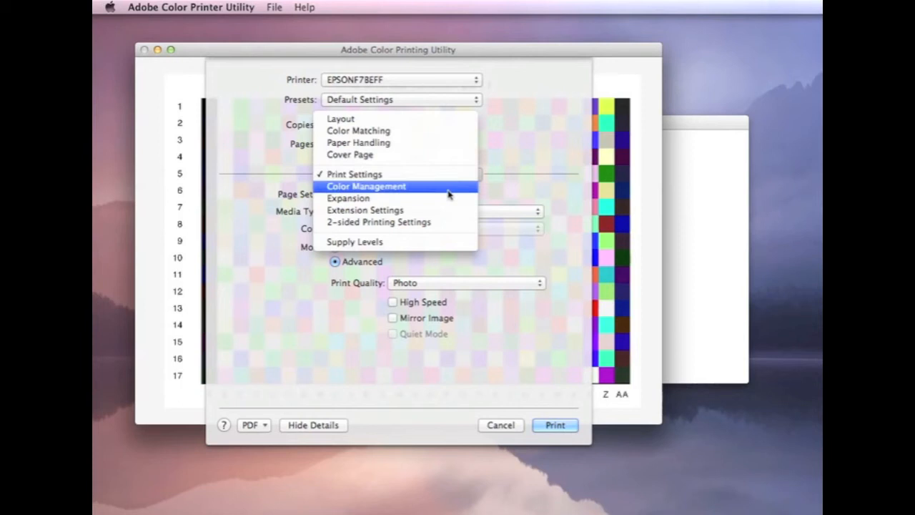
# Set Color Management to Off (No Color Adjustment) in the print dialog.
pyautogui.click(365, 186)
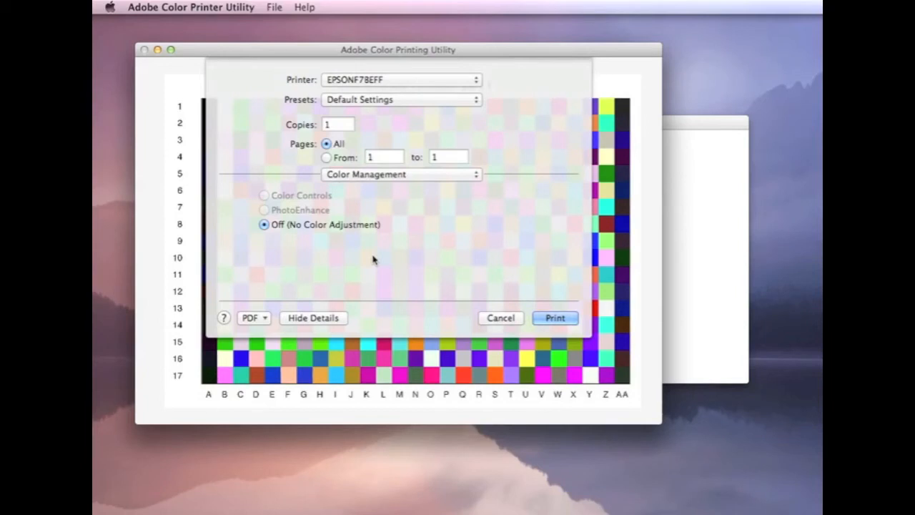
pyautogui.click(400, 173)
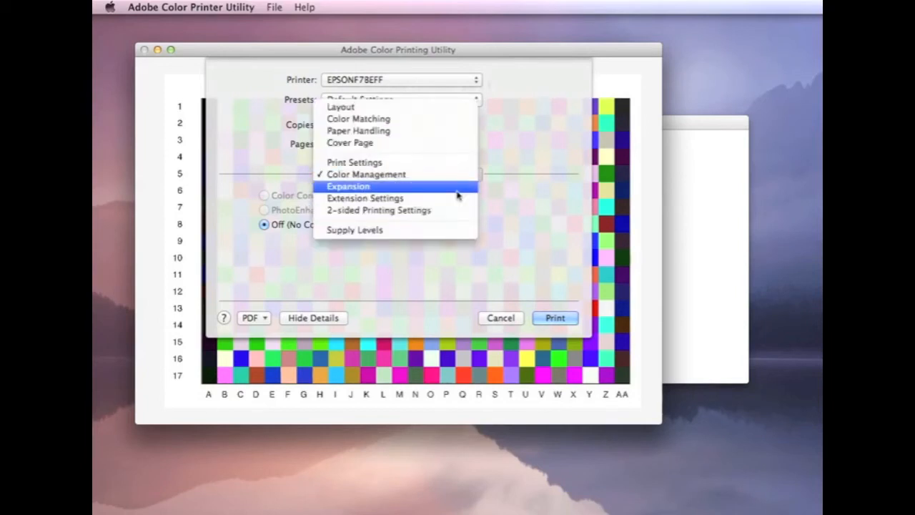
# Review the Expansion slider, then view Extension Settings leaving Fix Red-Eye unchecked.
pyautogui.click(349, 186)
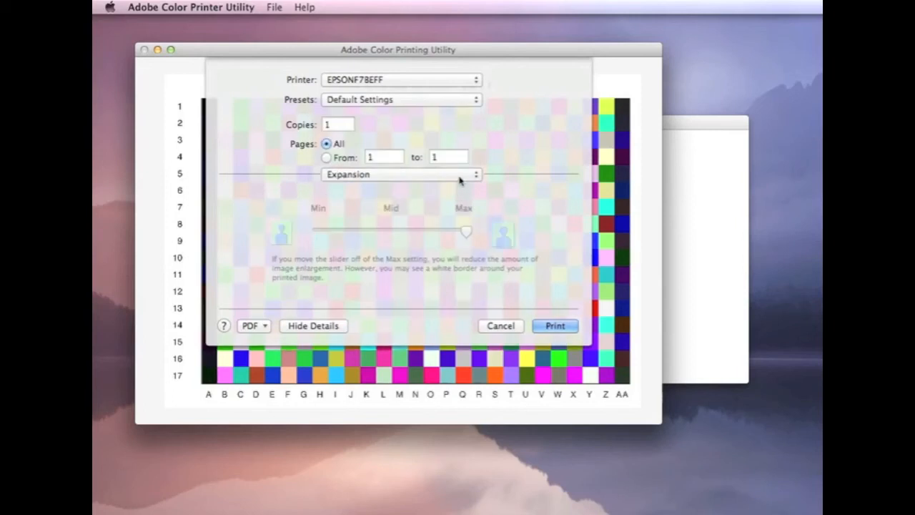
pyautogui.click(400, 174)
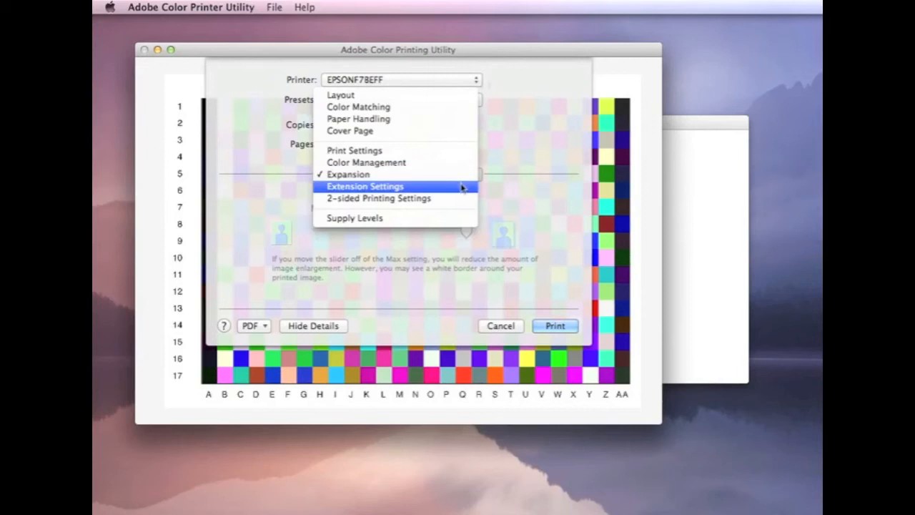
pyautogui.click(364, 186)
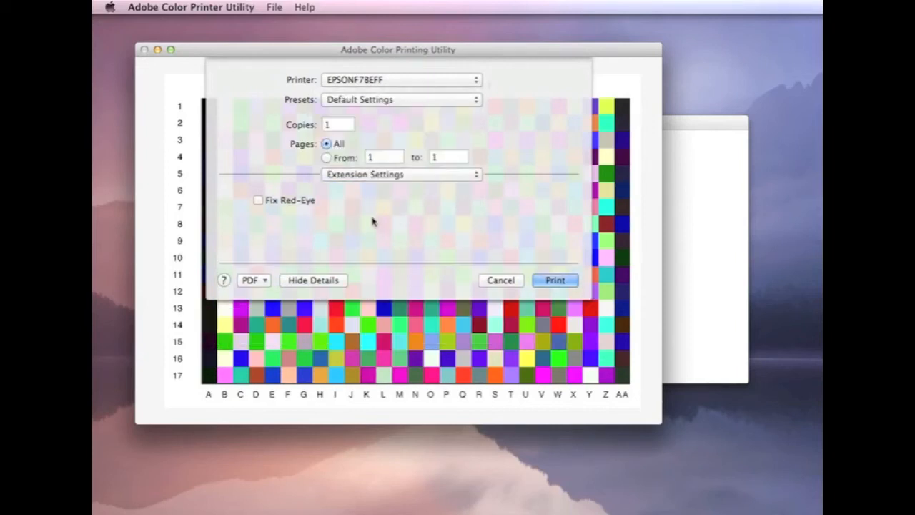
pyautogui.moveTo(292, 245)
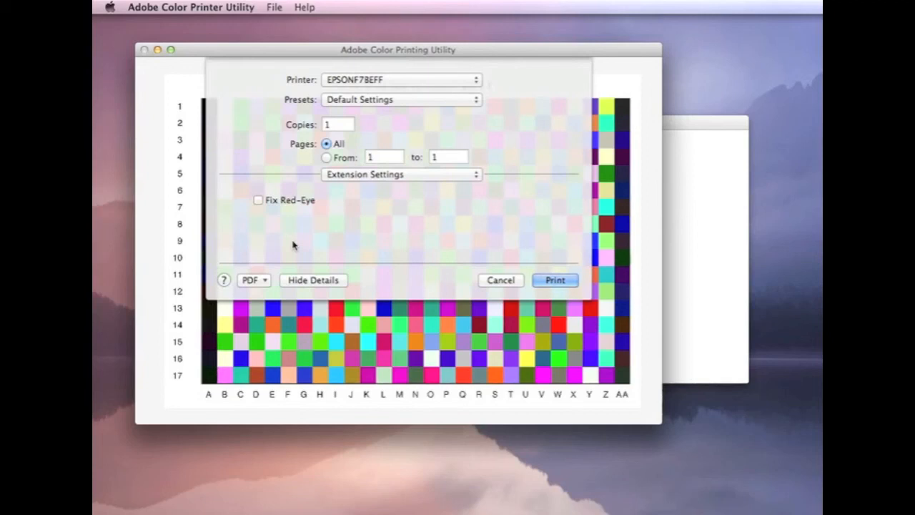
pyautogui.moveTo(386, 180)
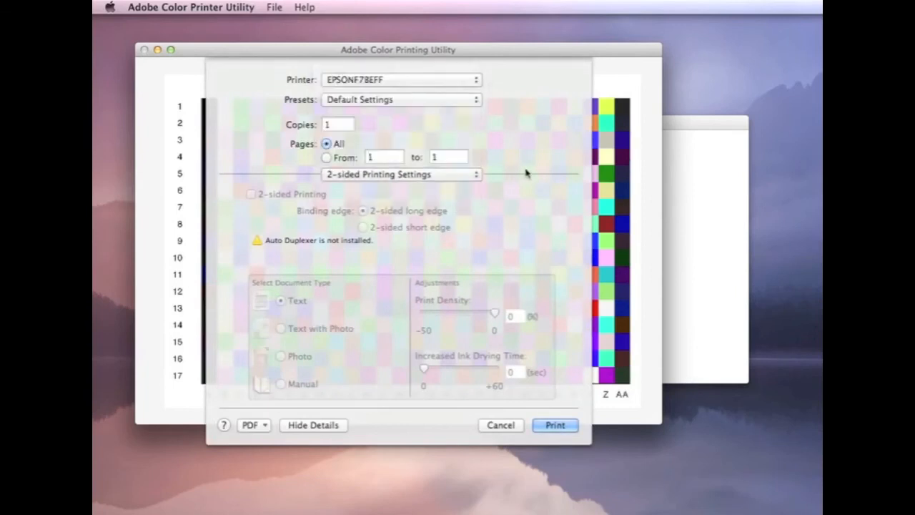
# Check the Layout options and send test chart part 1 to the printer.
pyautogui.click(555, 424)
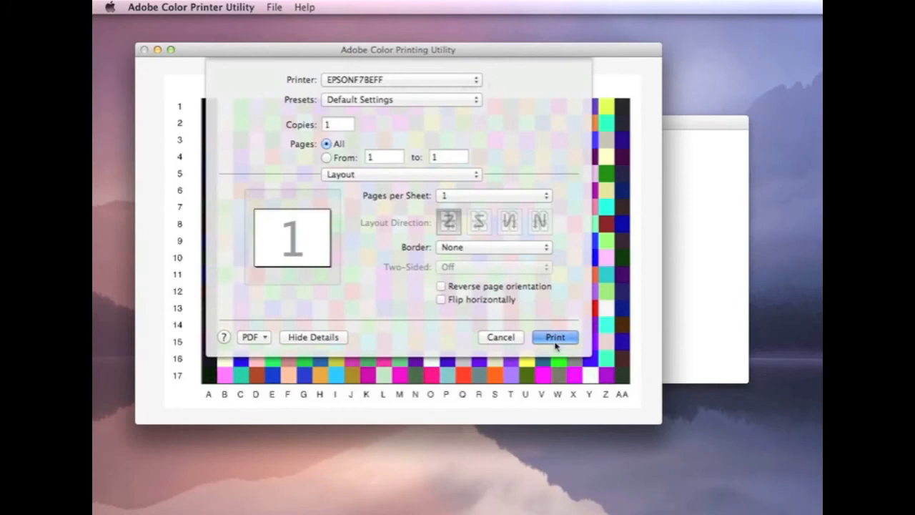
pyautogui.click(555, 336)
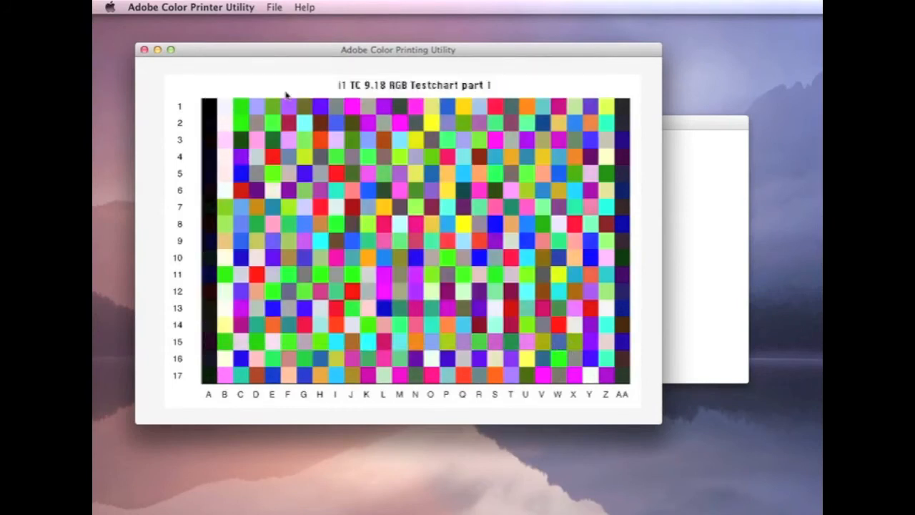
# Load test chart part 2, TC9.18 RGB i1 2_2.tif, via File > Open.
pyautogui.click(274, 8)
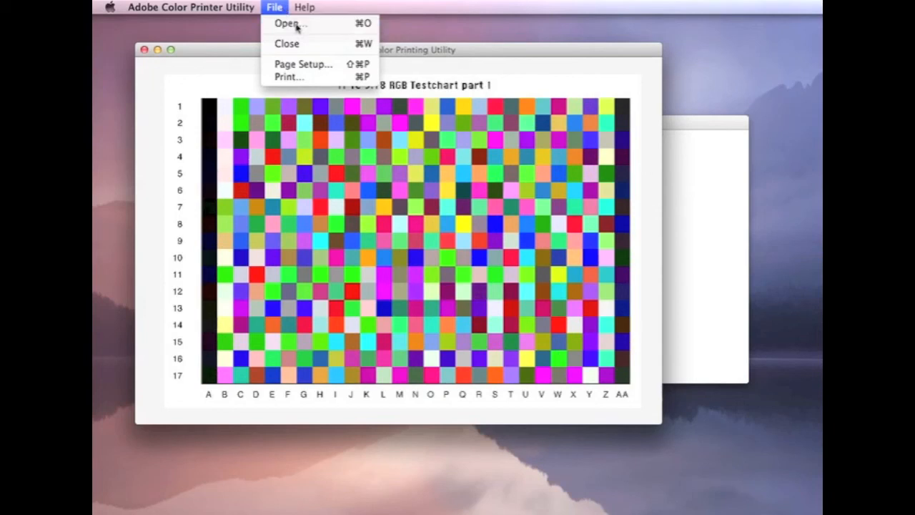
pyautogui.click(289, 23)
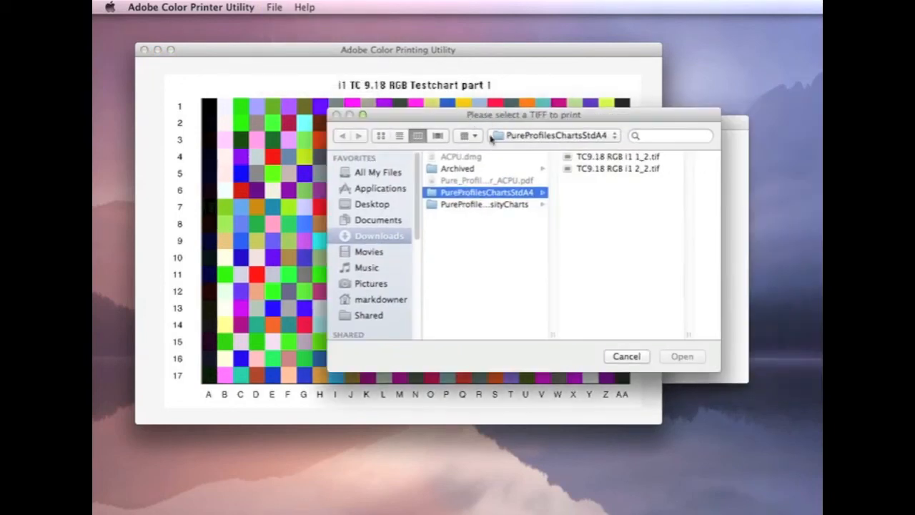
pyautogui.click(615, 168)
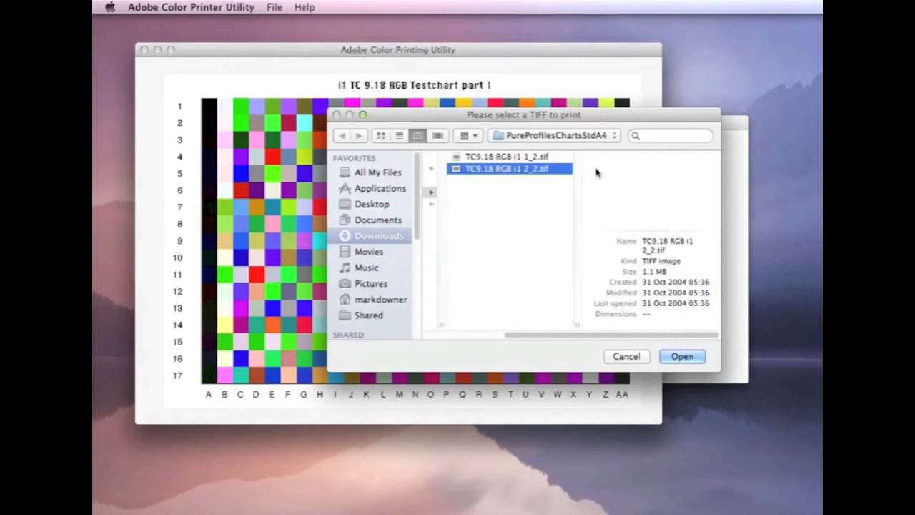
pyautogui.click(681, 356)
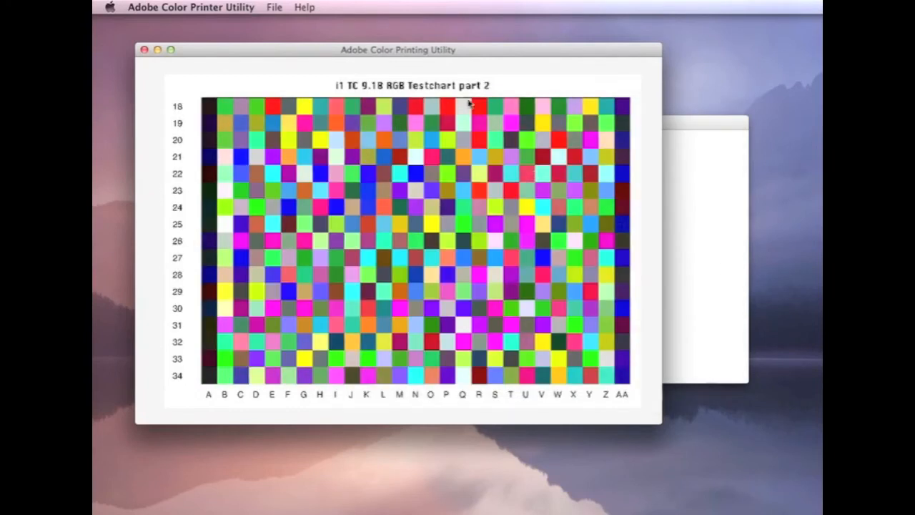
# Bring up the print dialog for test chart part 2 from the File menu.
pyautogui.click(274, 7)
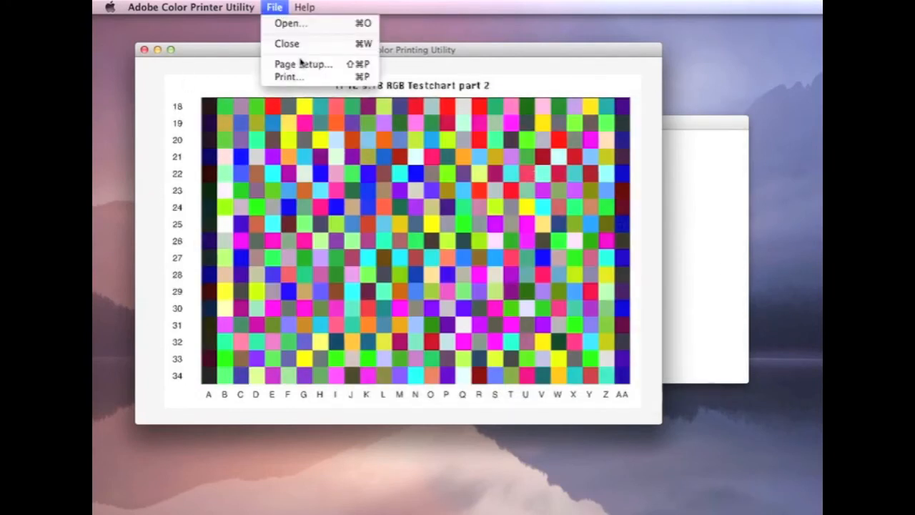
pyautogui.click(303, 63)
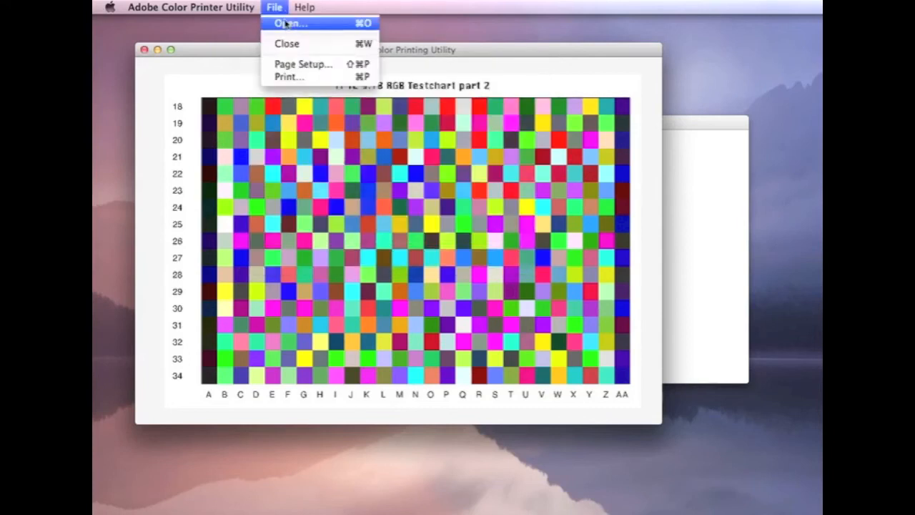
pyautogui.click(290, 76)
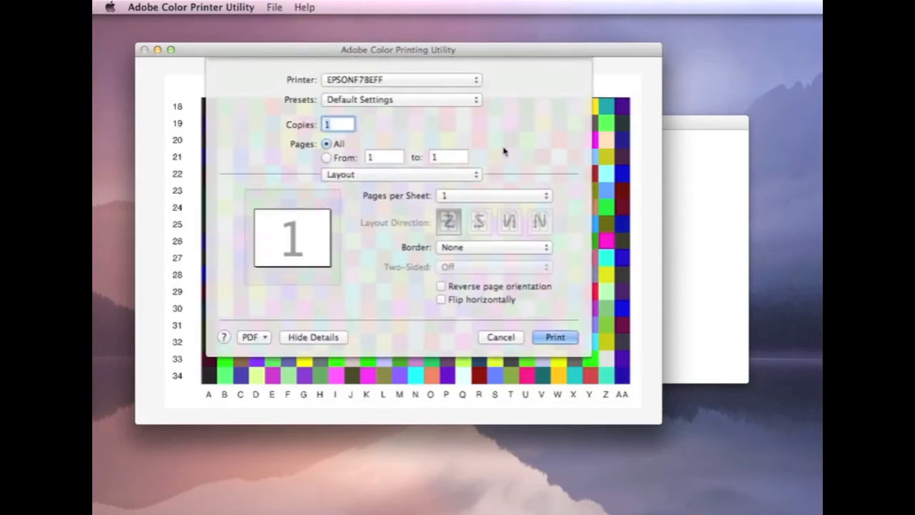
# Confirm Premium Semigloss media at Photo quality with colour adjustment off and print part 2.
pyautogui.click(401, 174)
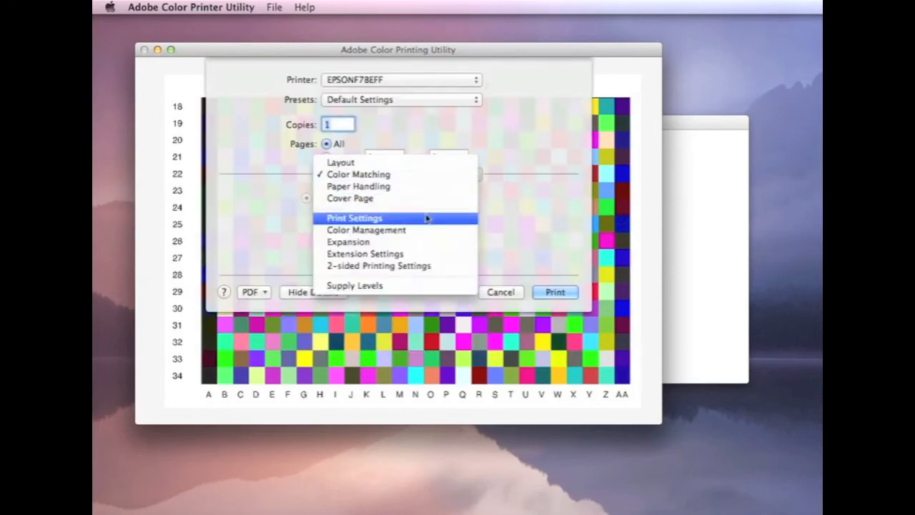
pyautogui.click(354, 218)
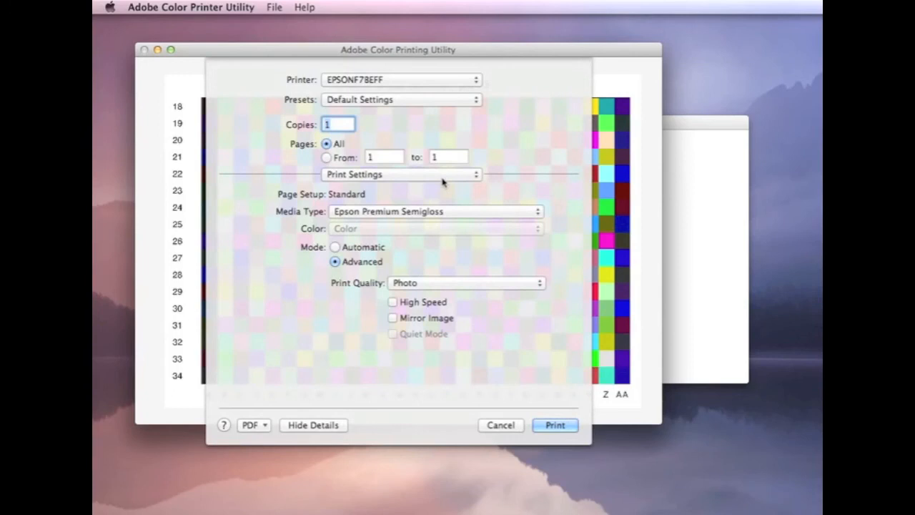
pyautogui.click(400, 174)
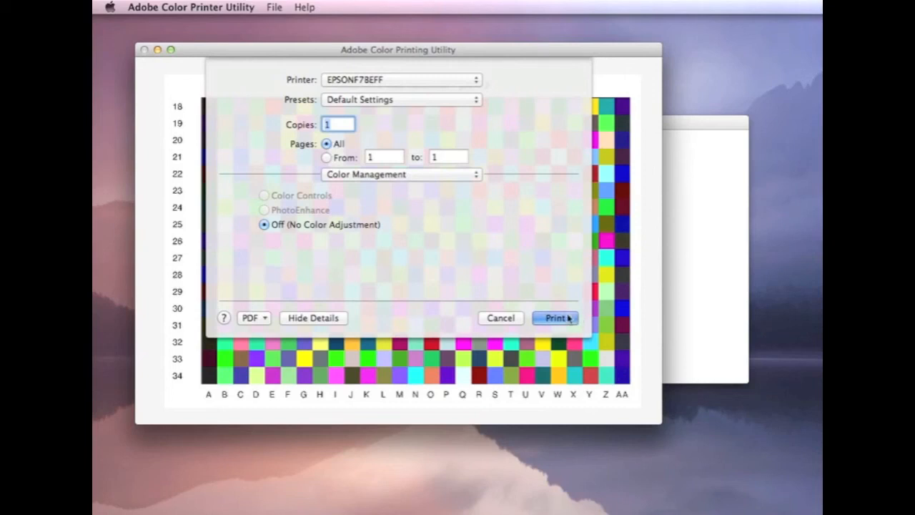
pyautogui.click(555, 318)
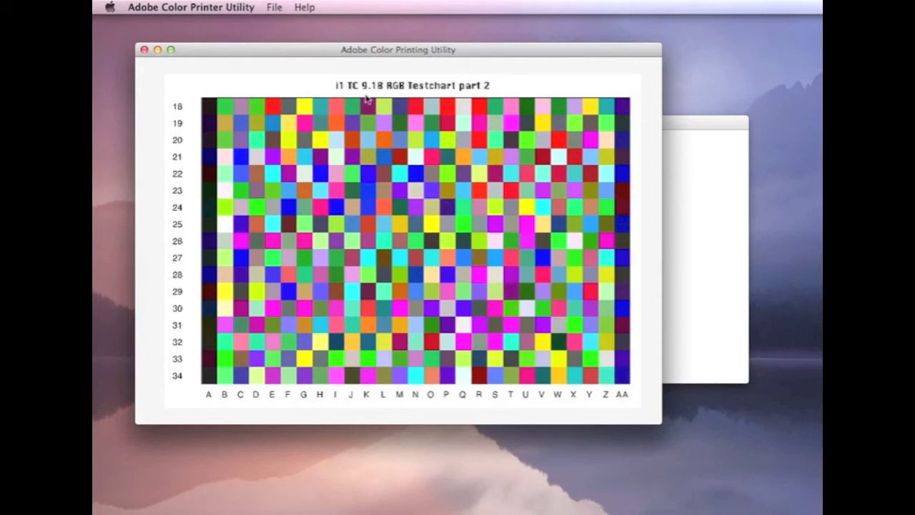